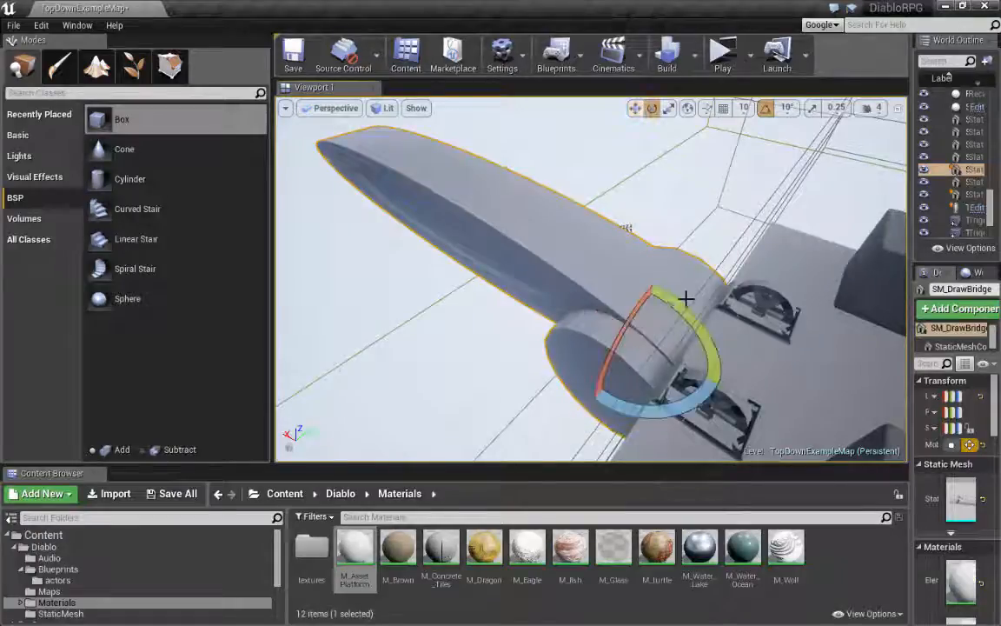
Step: Rotate the finished drawbridge around its hinge before moving on to the wall
drag(686, 300, 590, 299)
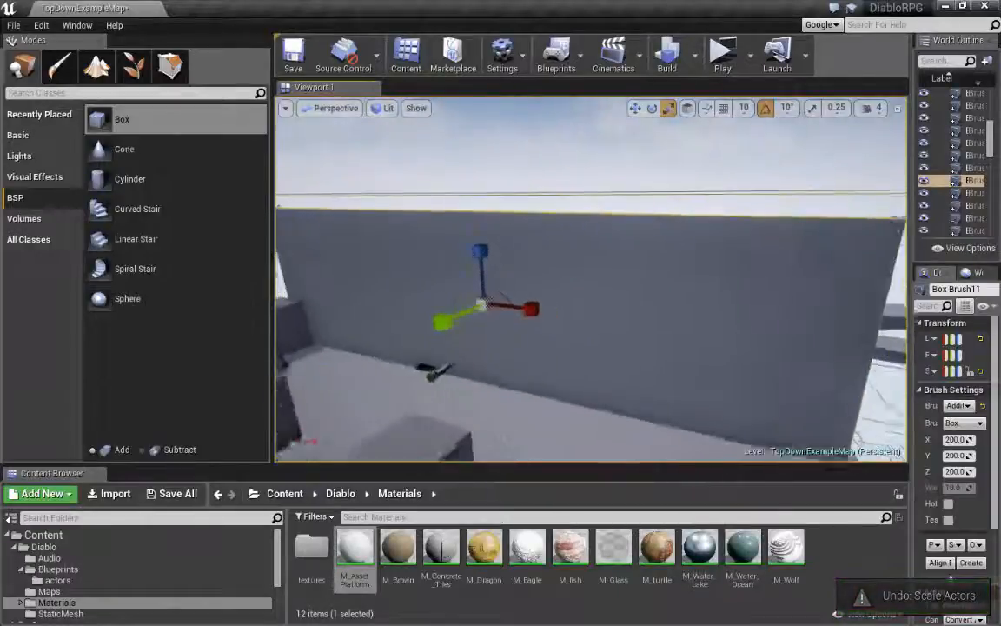
Step: Put the selected box brush into Geometry Editing mode to reshape its vertices
click(170, 66)
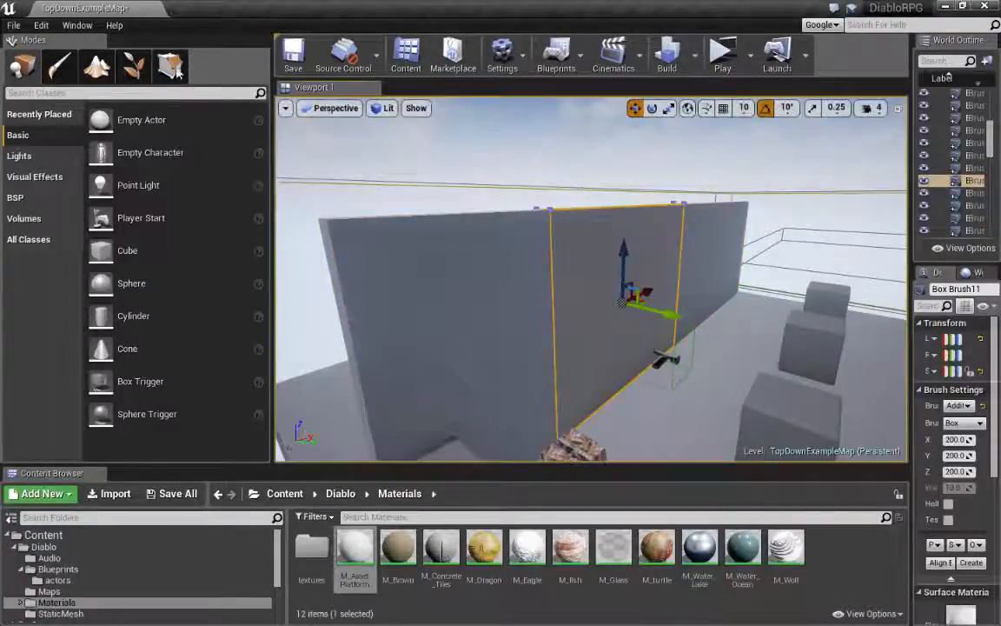
click(170, 66)
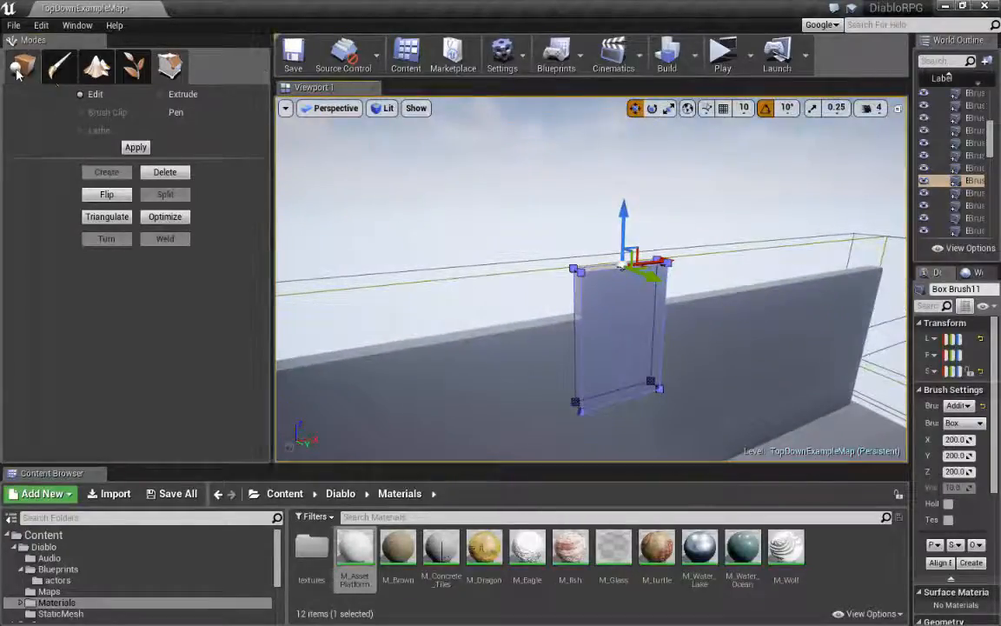
Step: Return to Place mode and move the door panel down into the wall
click(22, 67)
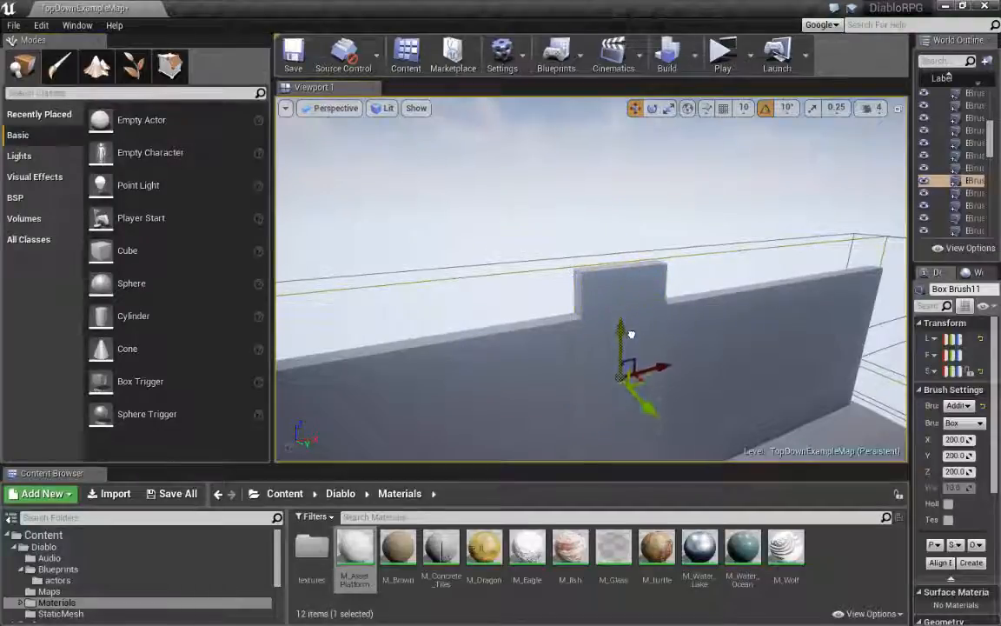
drag(630, 335, 408, 322)
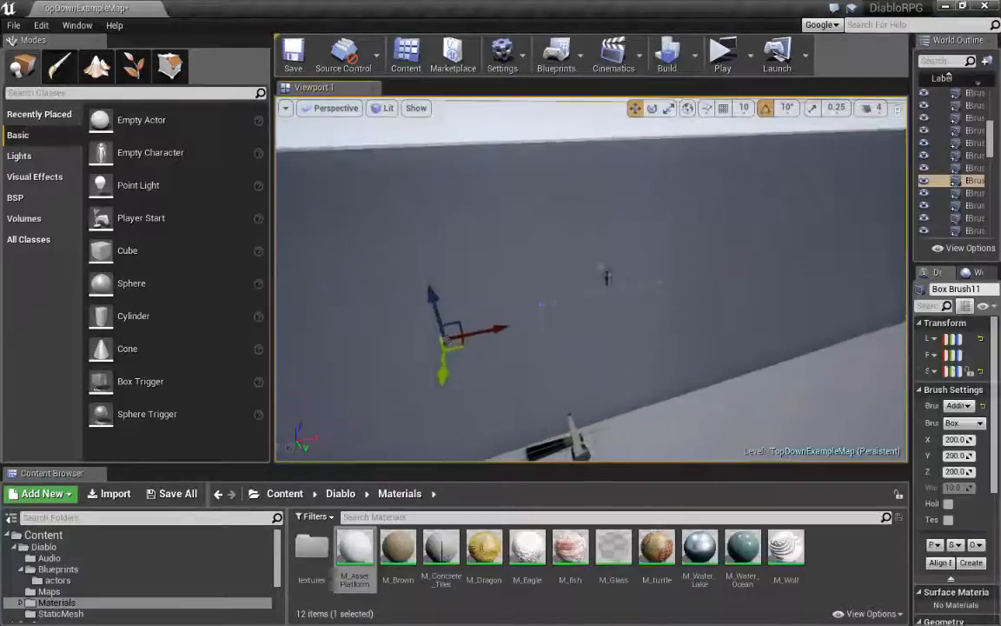
drag(452, 339, 691, 302)
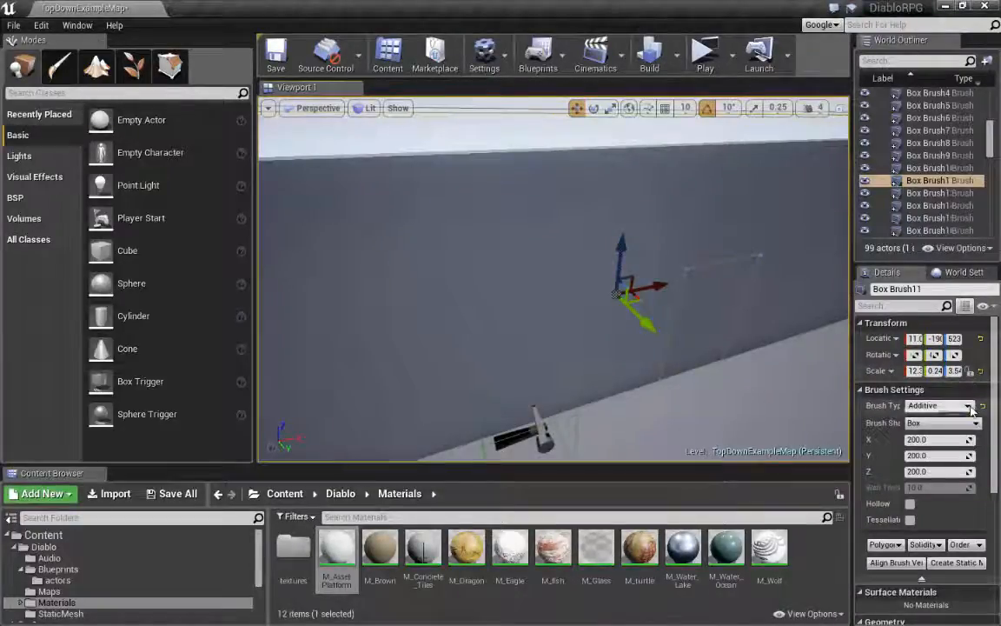
Step: Change the door brush's Brush Type to Subtractive in the Details panel
click(938, 405)
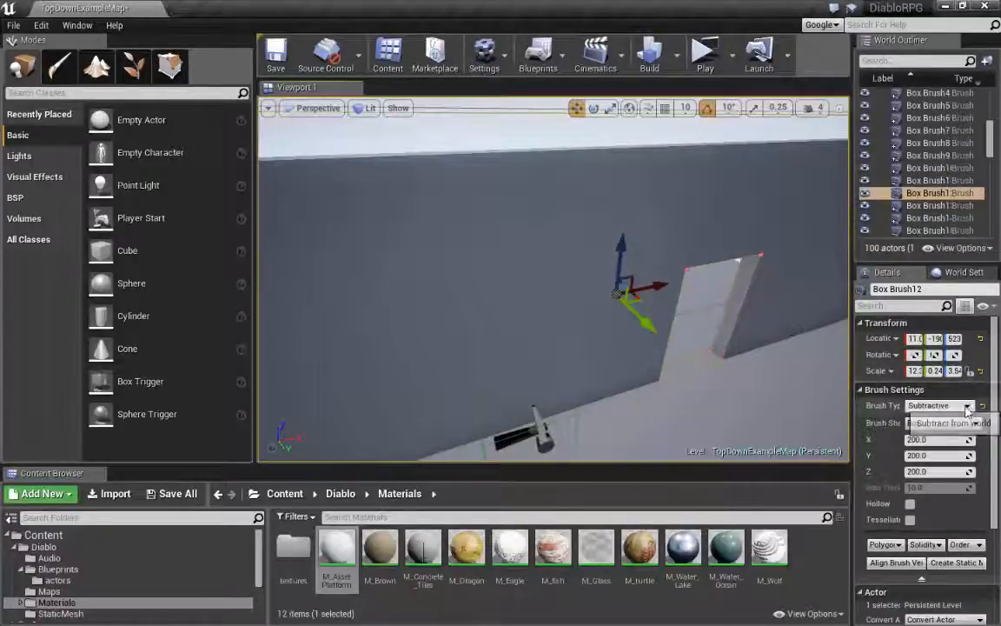
click(921, 423)
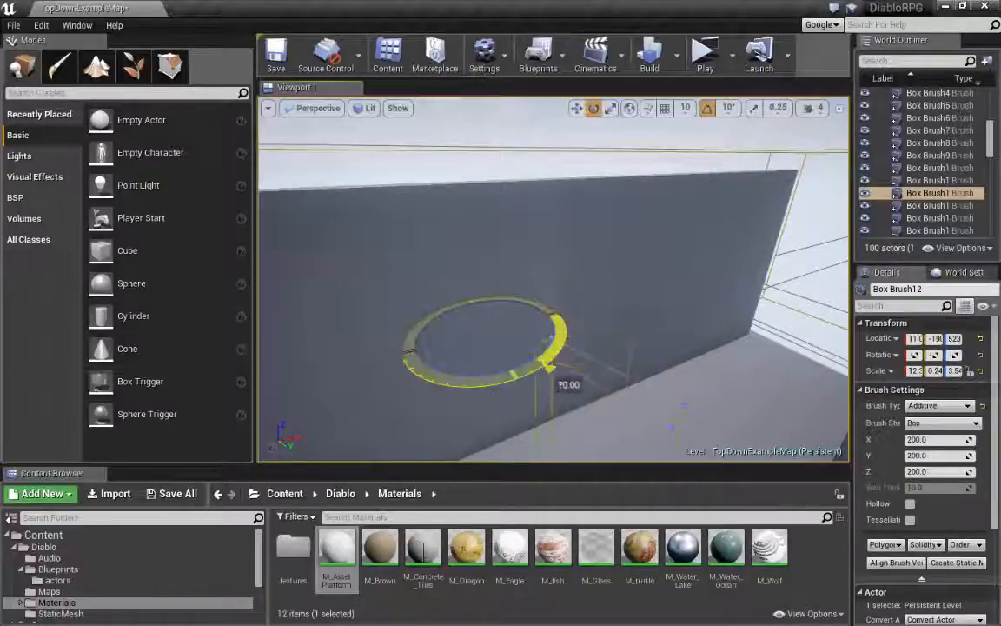
Step: Rotate the duplicate door brush 90 degrees with the rotation ring
drag(556, 348, 517, 378)
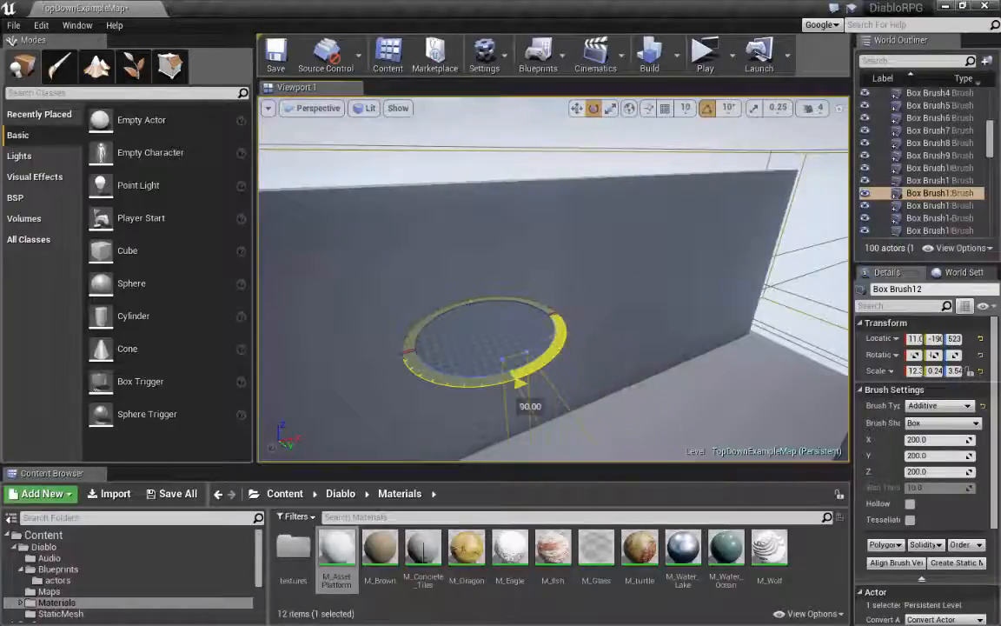
drag(525, 380, 486, 382)
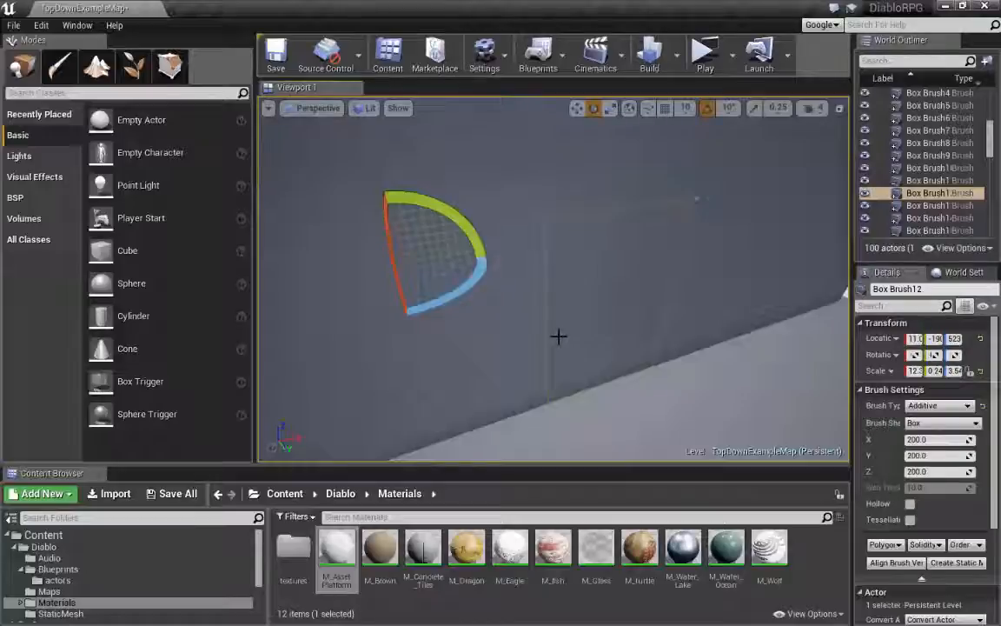
mouse_move(214, 270)
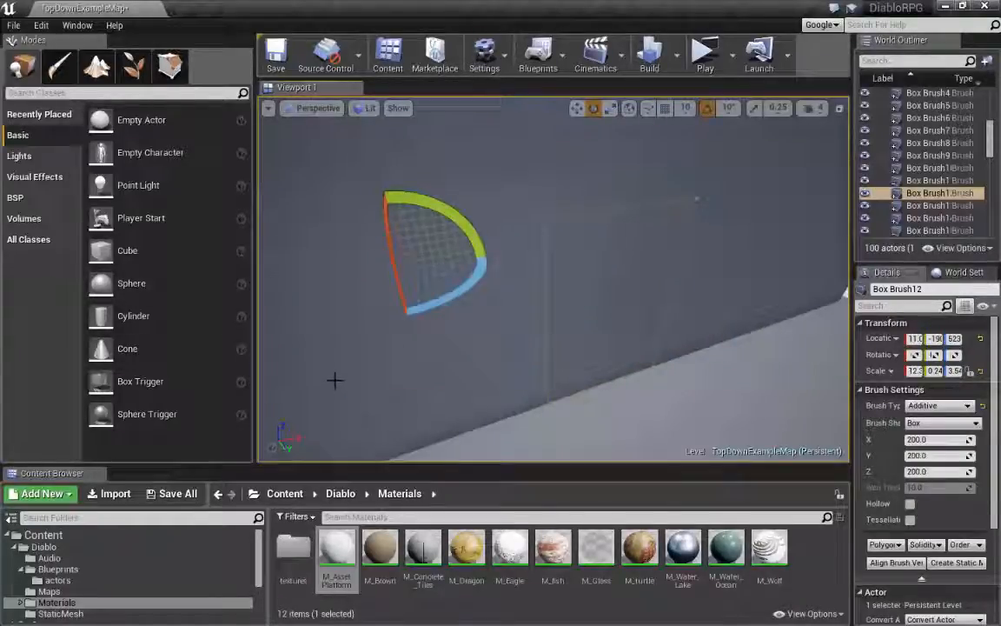
mouse_move(133, 316)
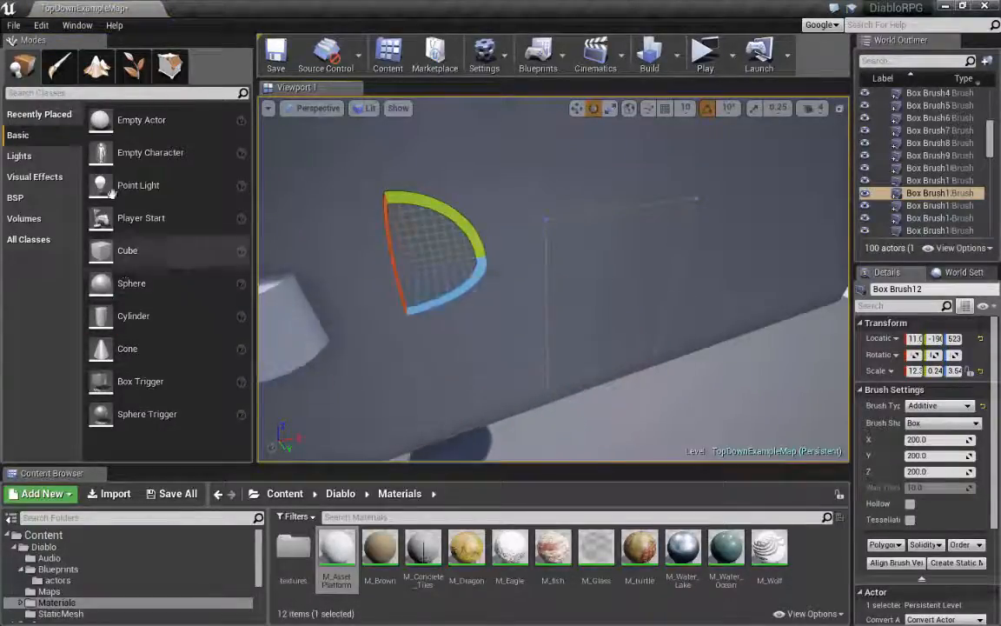
Step: Add a Cylinder brush and raise it to the door panel's top corner as a hinge
click(15, 197)
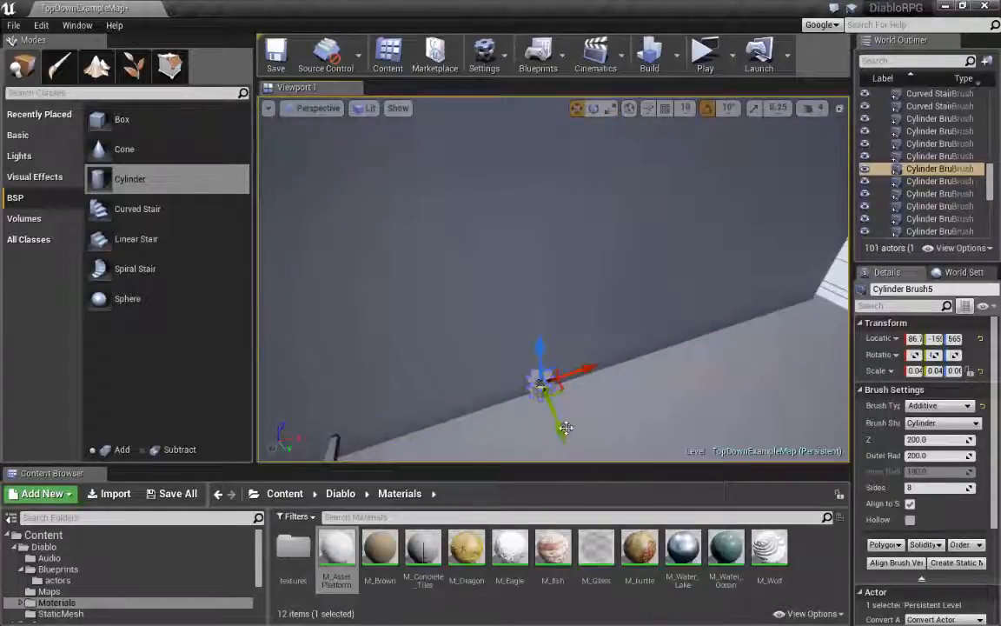
drag(566, 426, 475, 263)
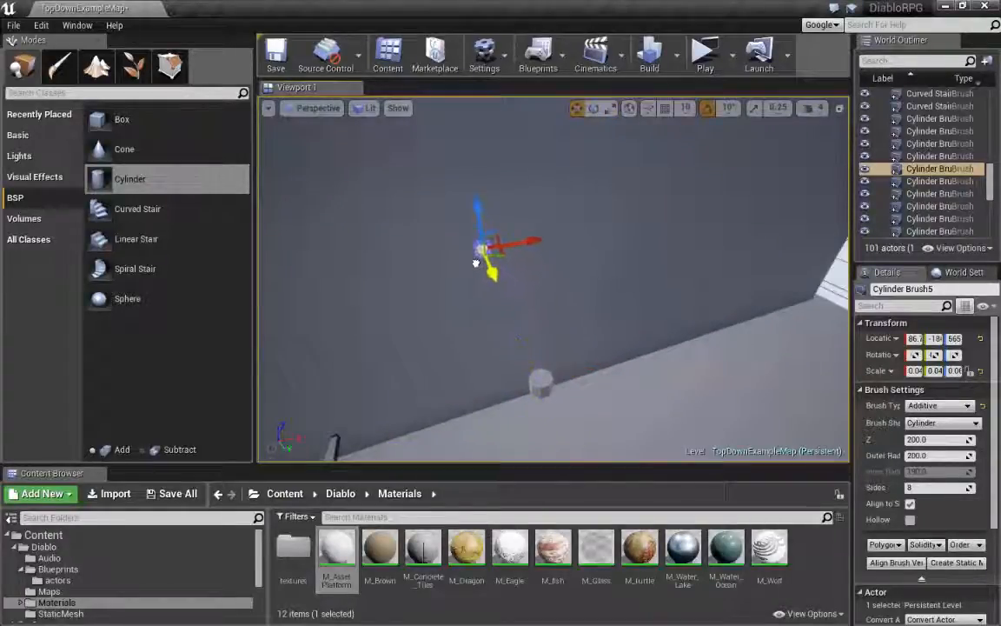
drag(517, 243, 543, 230)
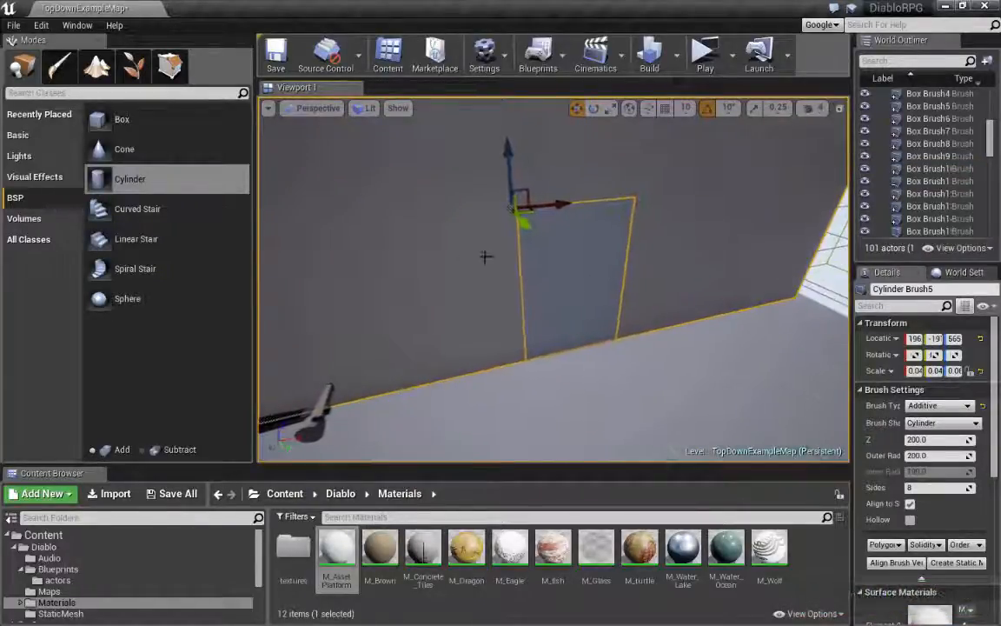
Step: Switch the viewport to Wireframe and orbit around the door brush
click(367, 108)
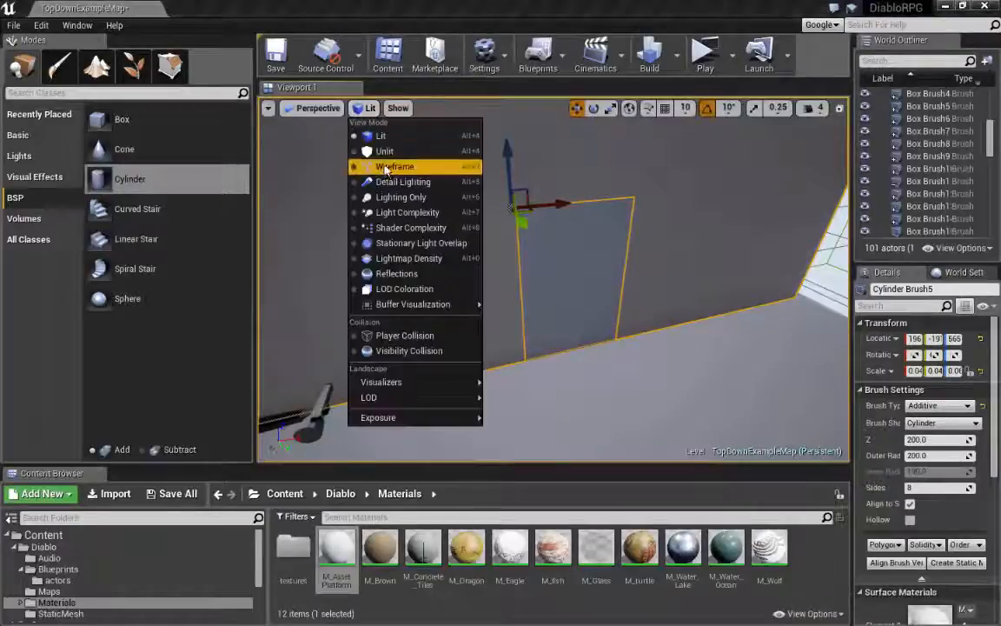
click(395, 166)
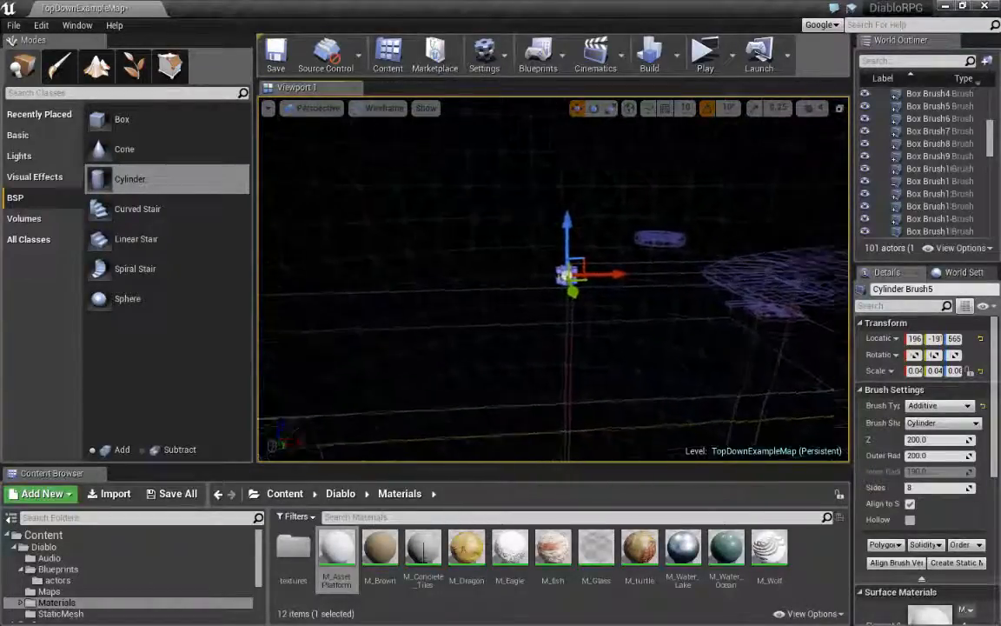
drag(570, 274, 595, 313)
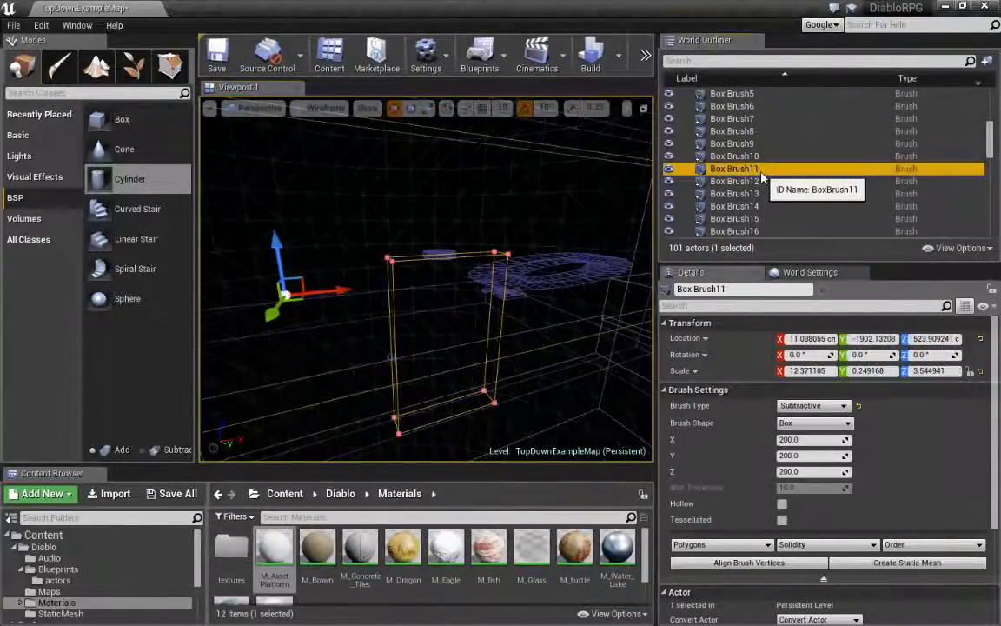
Step: Rename the doorway brush to DoorSubtractive, then select the door and hinge brushes together
double_click(734, 170)
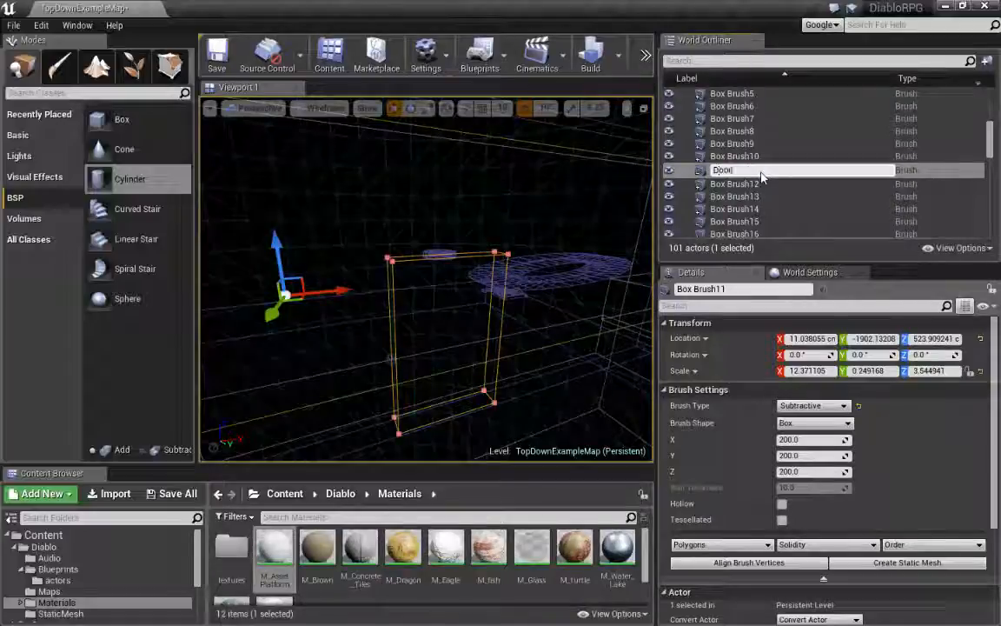
text(DoorSubtractive)
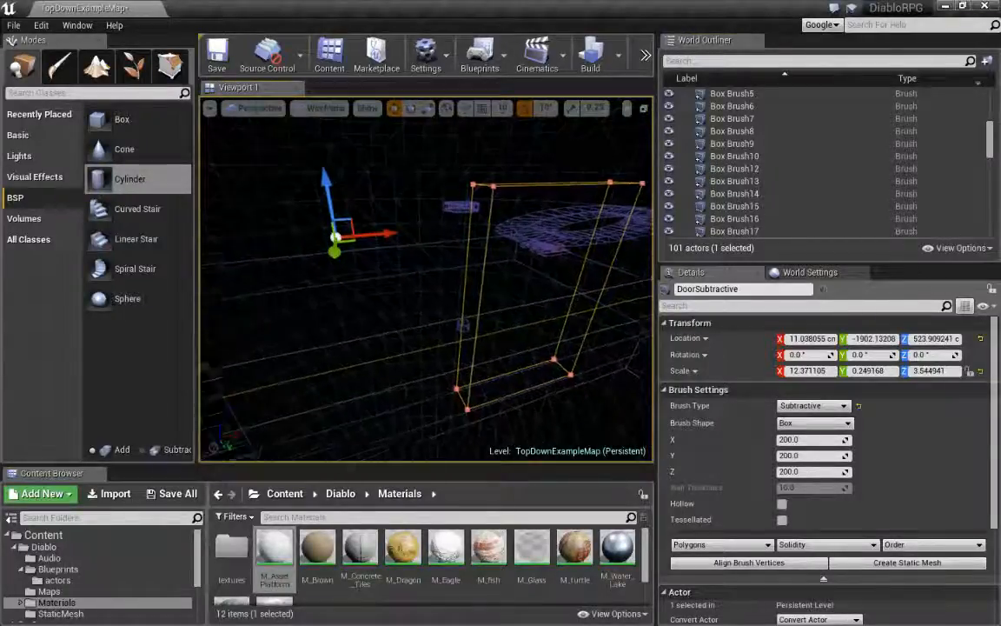
click(740, 168)
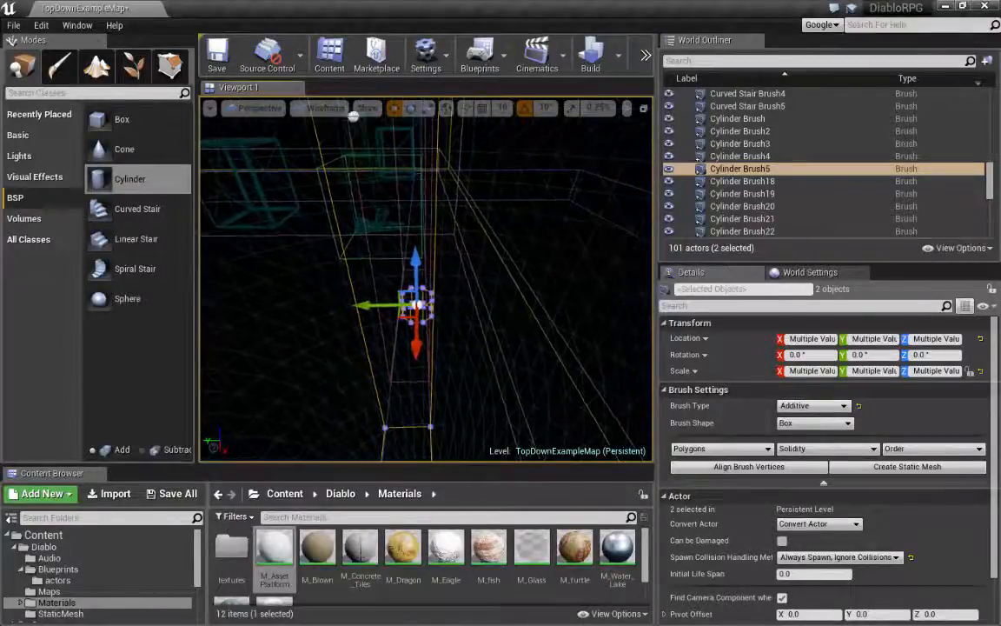
click(746, 169)
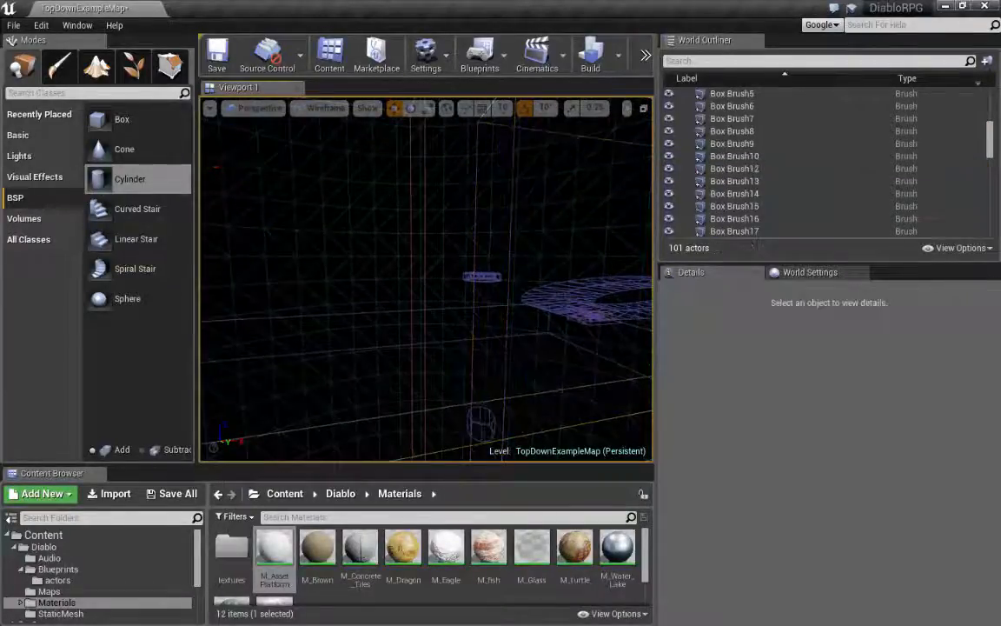
click(734, 168)
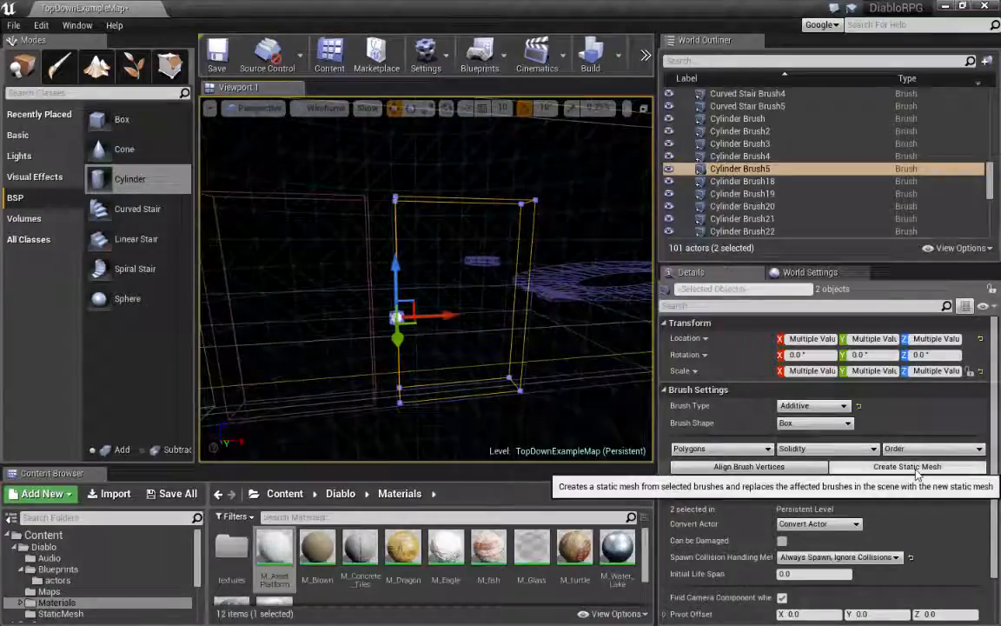
Step: Convert the selected brushes into static mesh SM_Door in Content/Diablo/StaticMesh
click(906, 465)
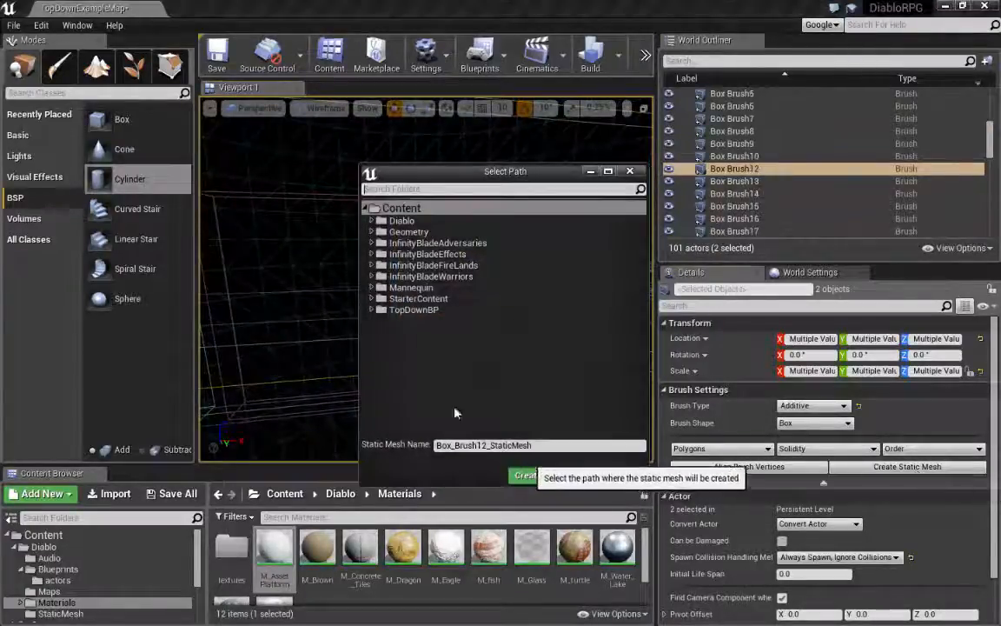
click(379, 220)
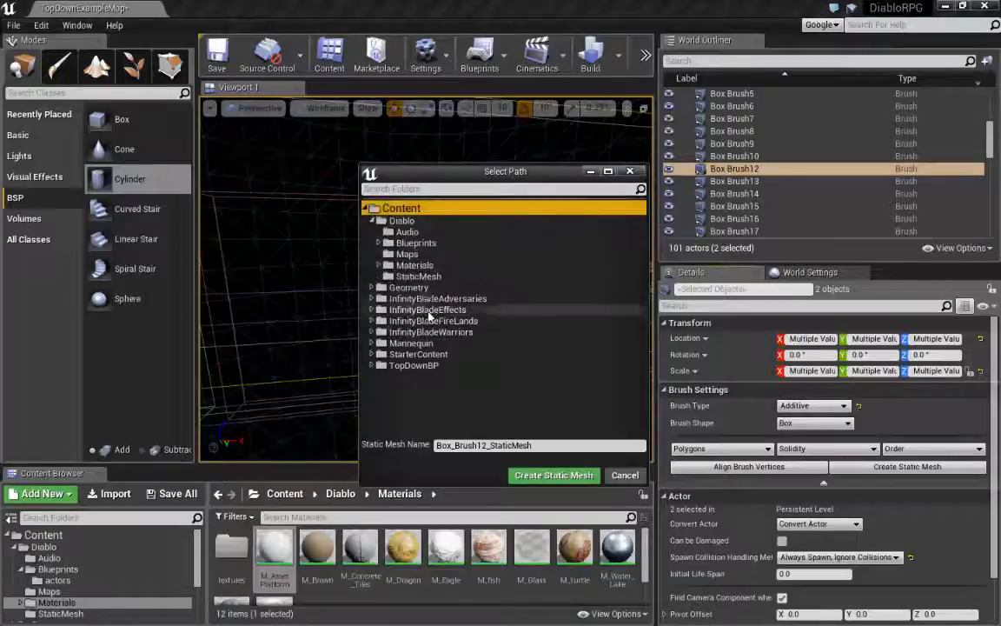
click(418, 275)
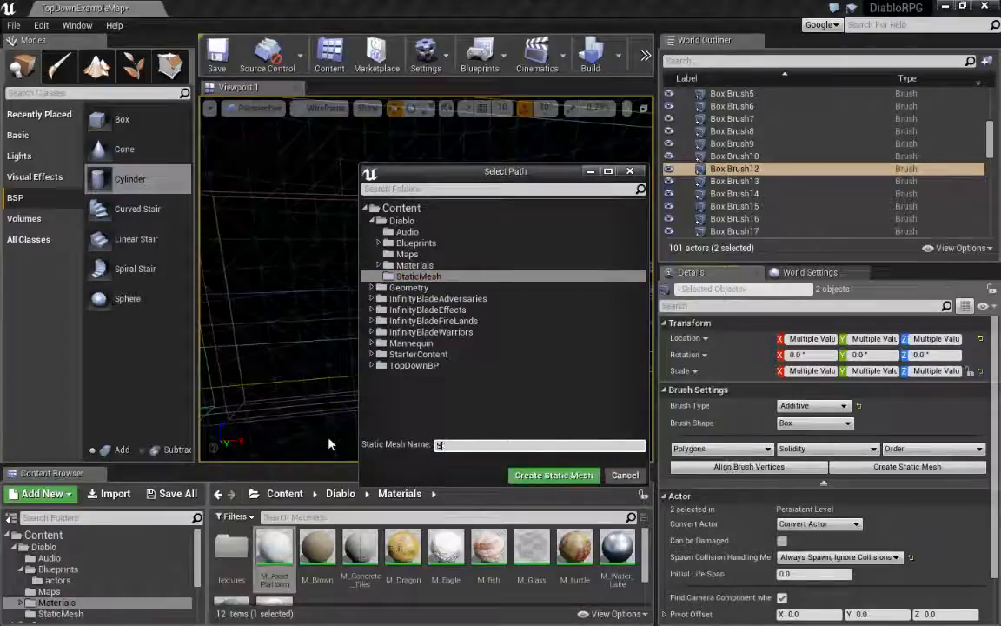
text(SM_Door)
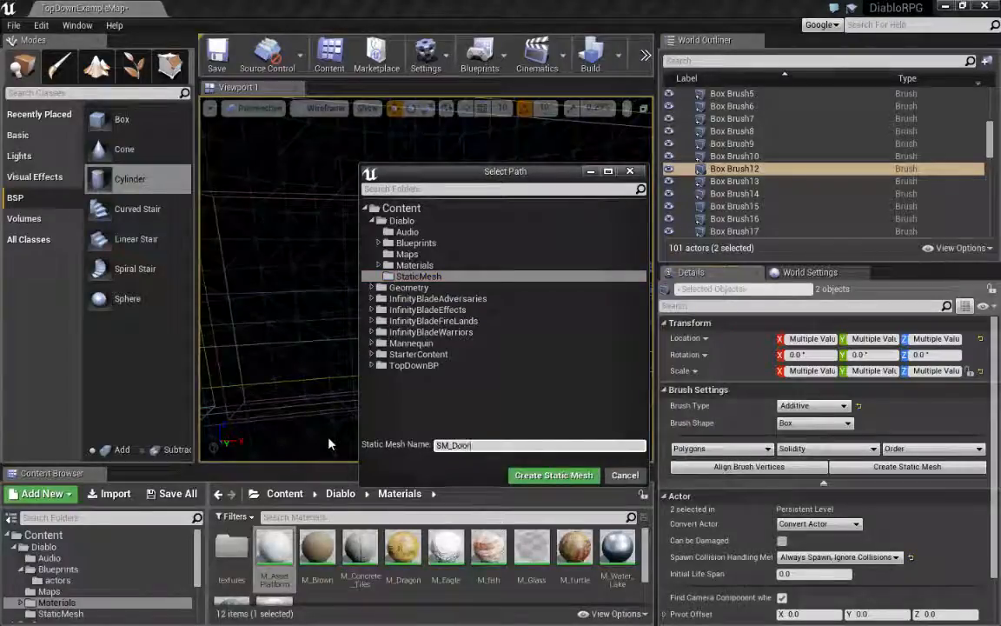
mouse_move(553, 475)
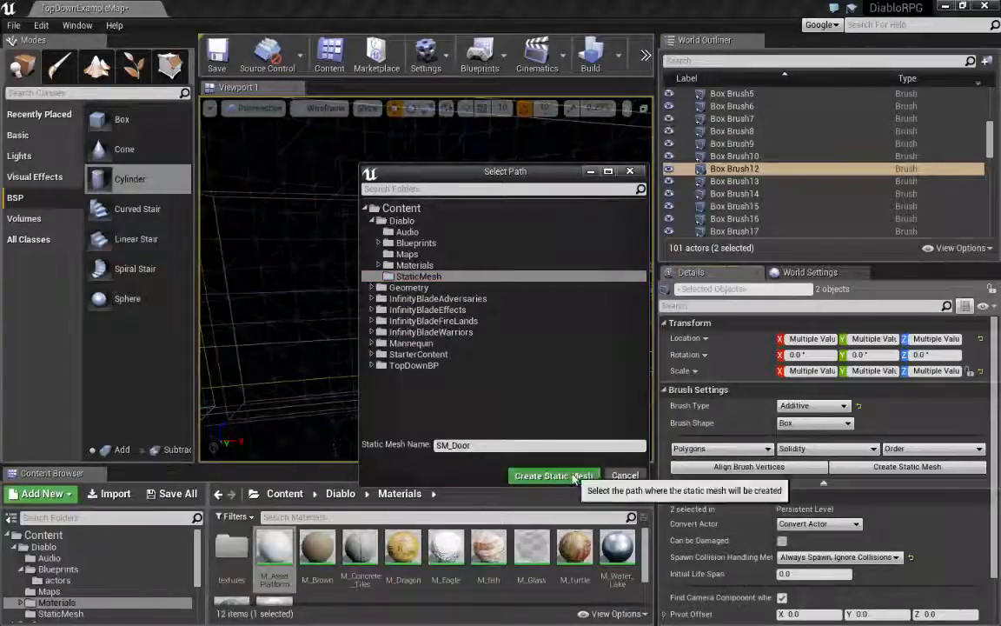
click(554, 475)
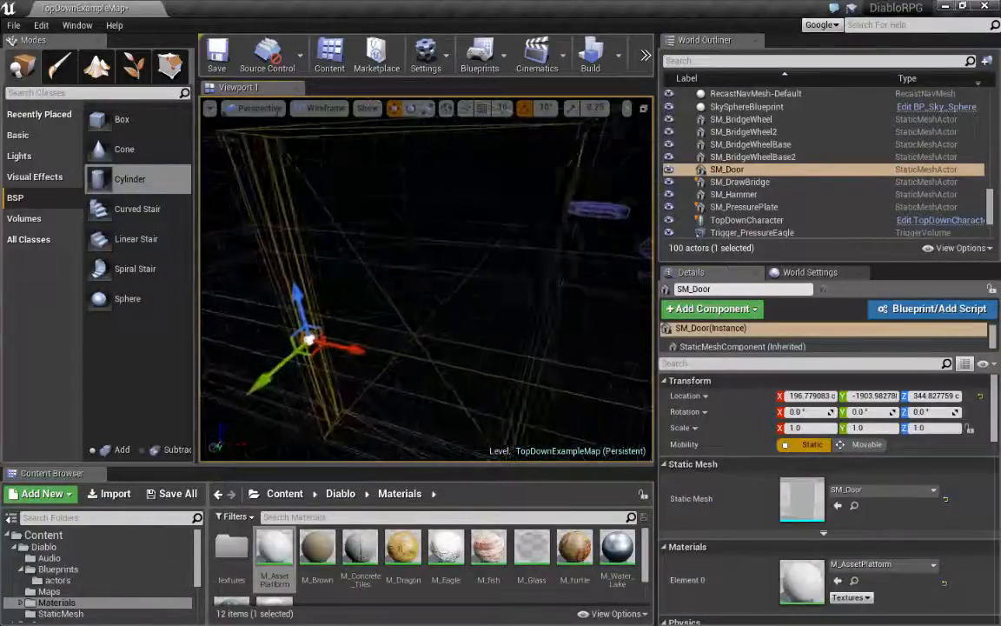
Step: In Lit view, slide DoorSubtractive along X to about 12, then restore Wireframe
click(322, 107)
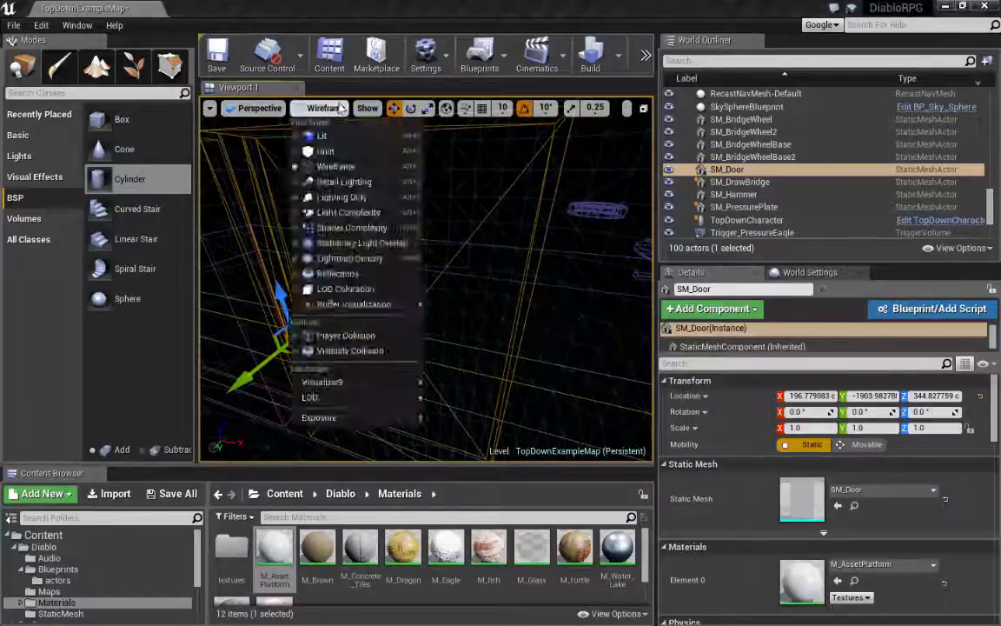
click(321, 134)
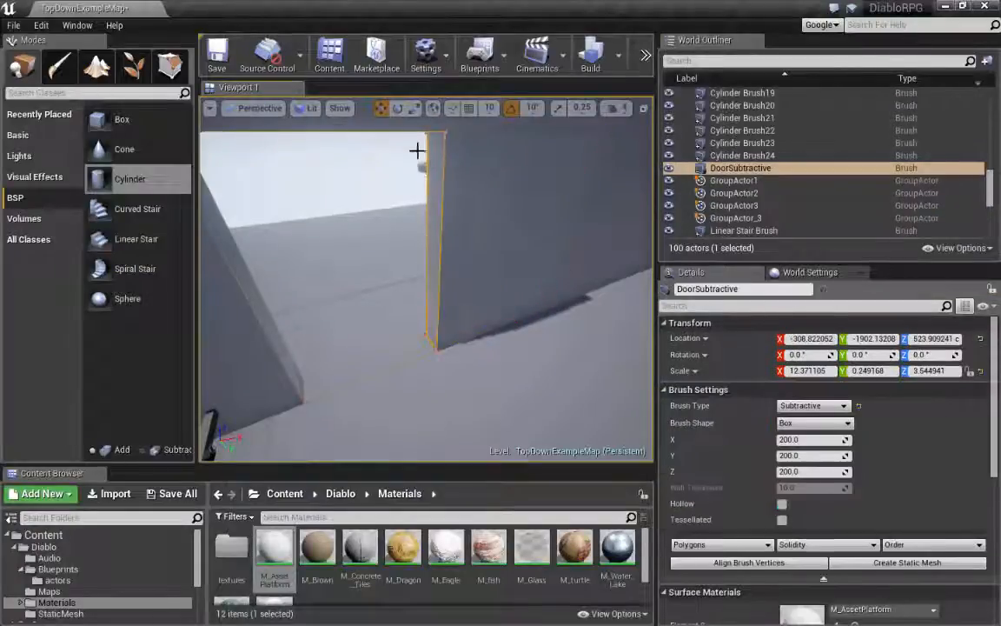
drag(417, 261, 287, 260)
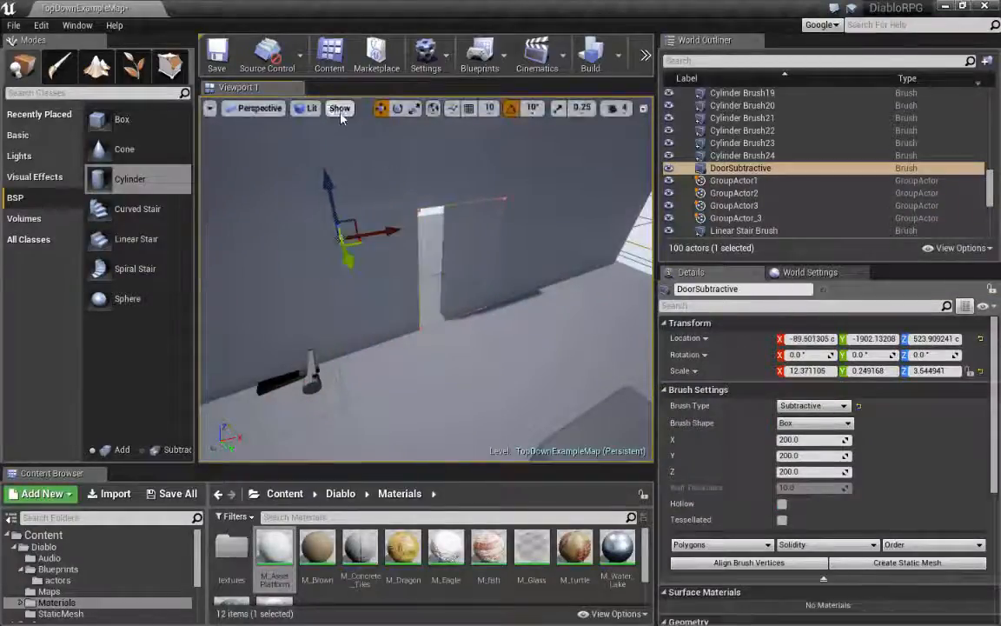
click(310, 108)
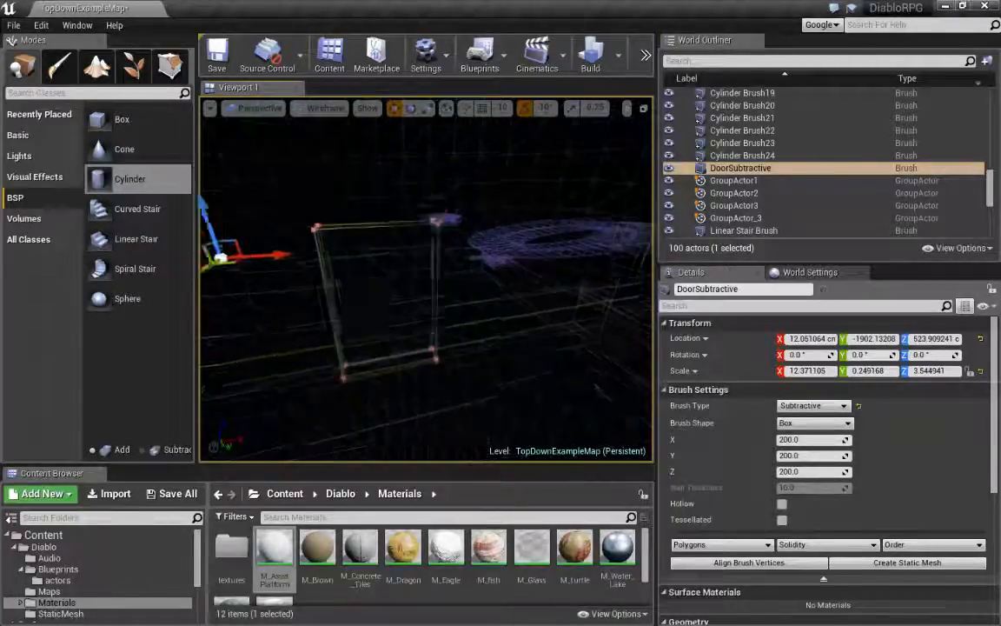
click(745, 169)
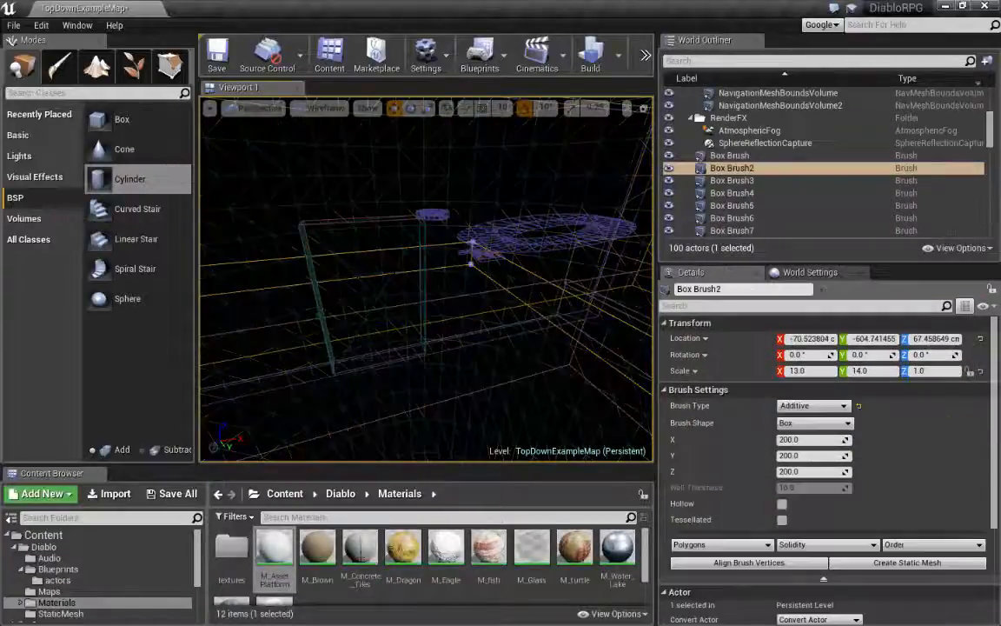
Step: Select SM_Door, switch the viewport to Lit, and swing the door about Z back to 0 degrees
click(746, 168)
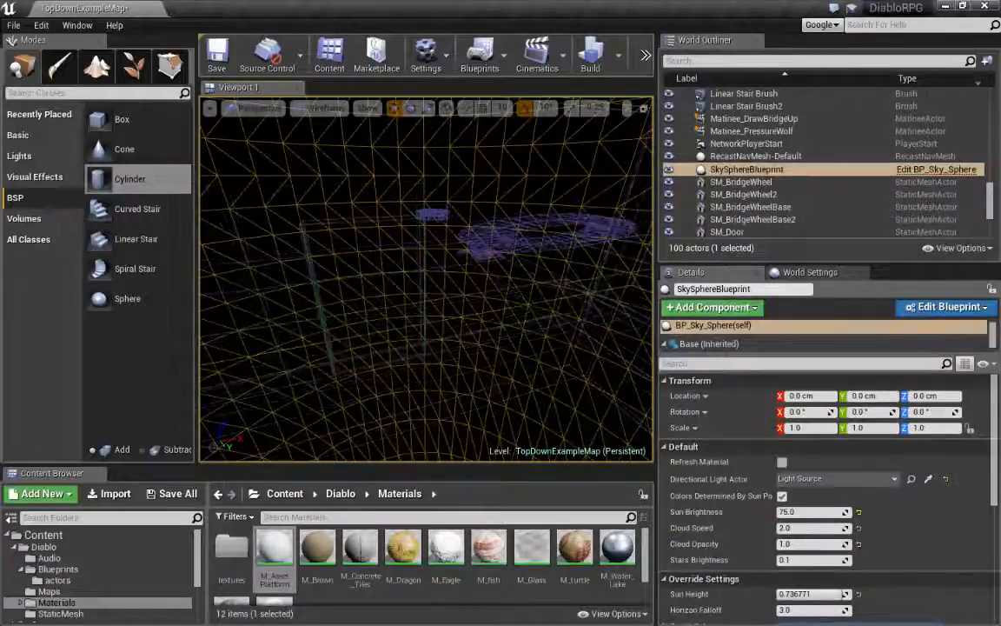
click(727, 232)
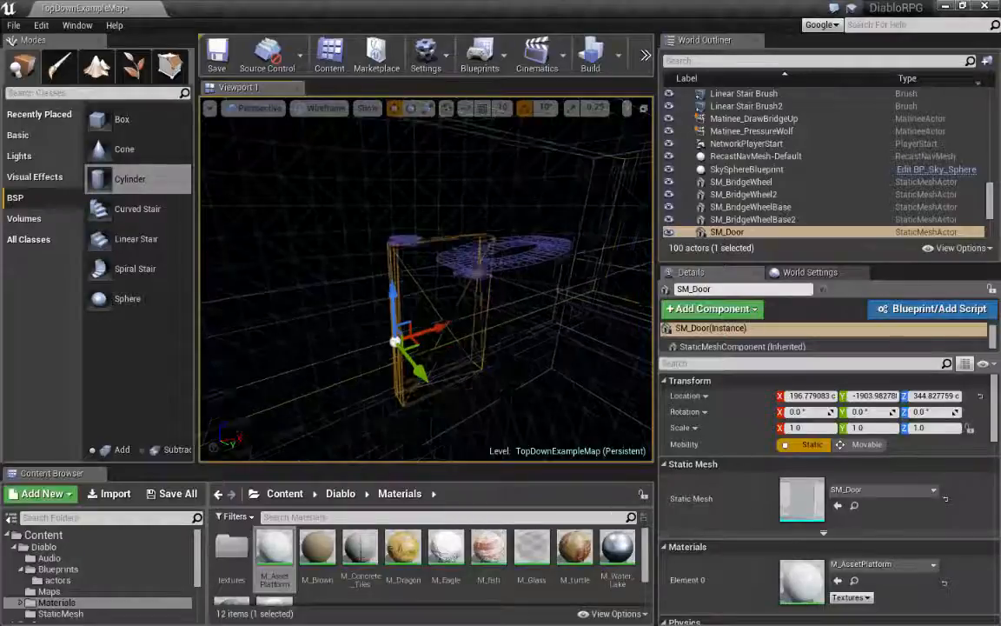
click(325, 108)
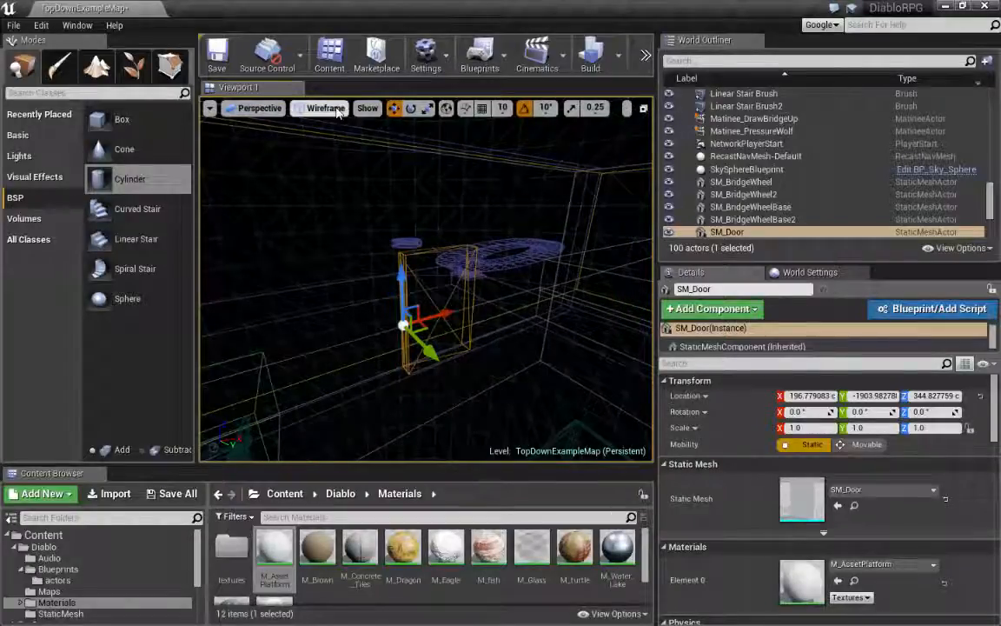
click(325, 108)
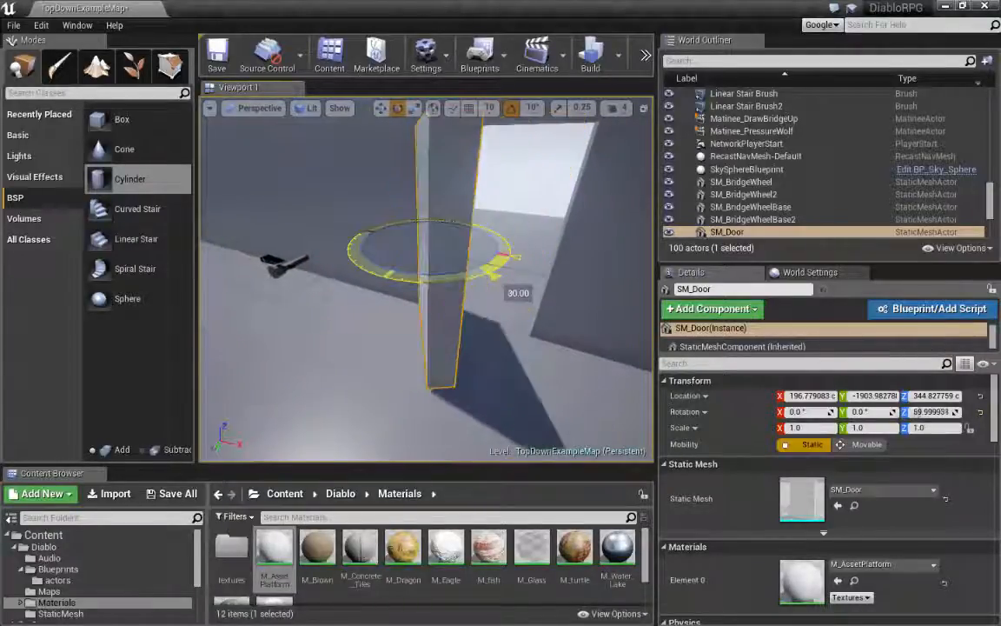
drag(511, 254, 486, 269)
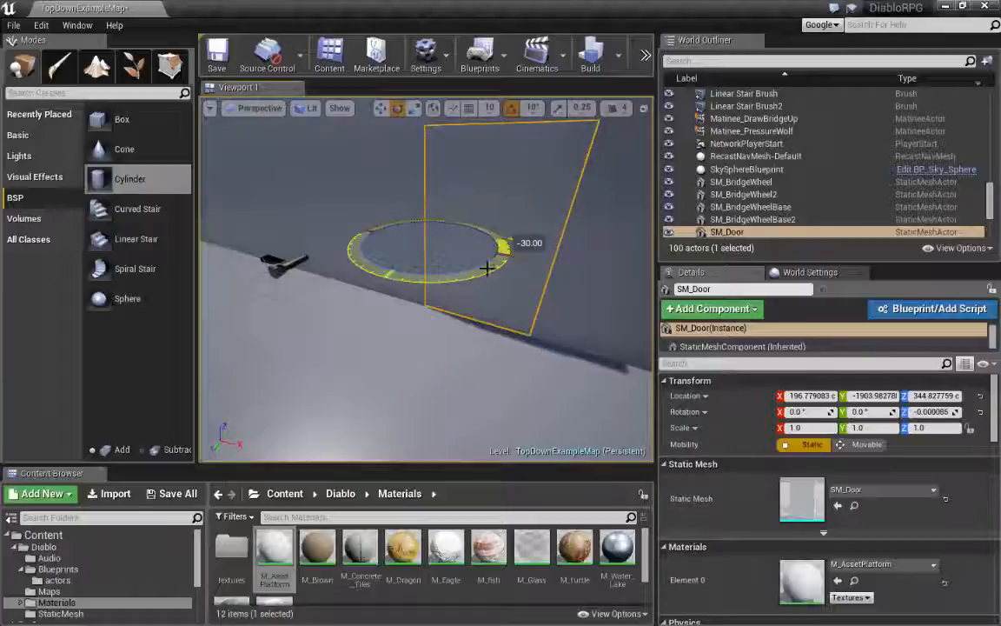